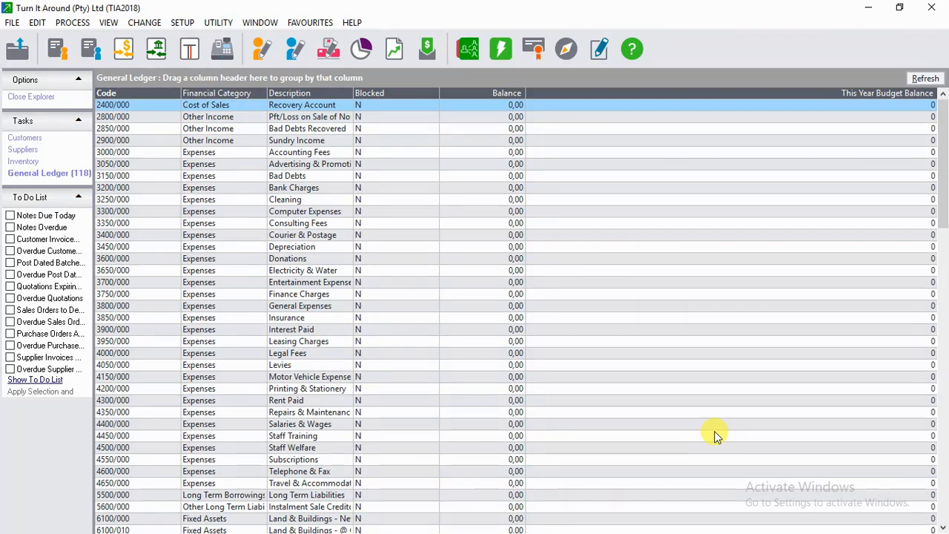
pyautogui.moveTo(167, 88)
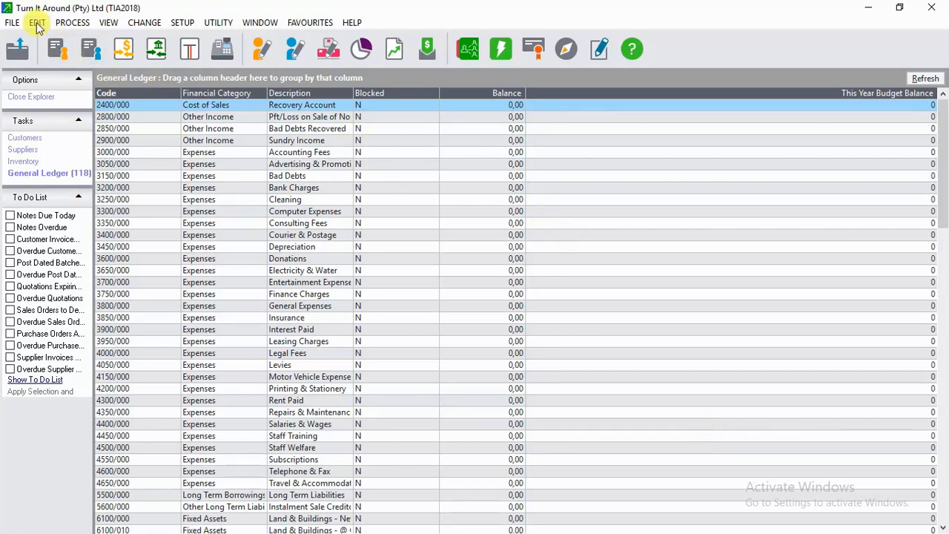
# - Open the supplier accounts editor from the Edit menu
pyautogui.click(36, 22)
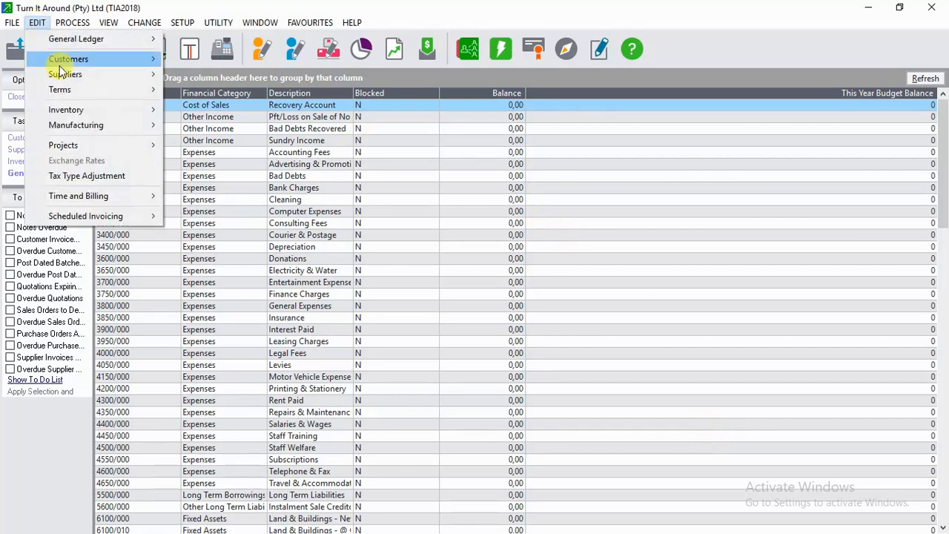
pyautogui.moveTo(65, 74)
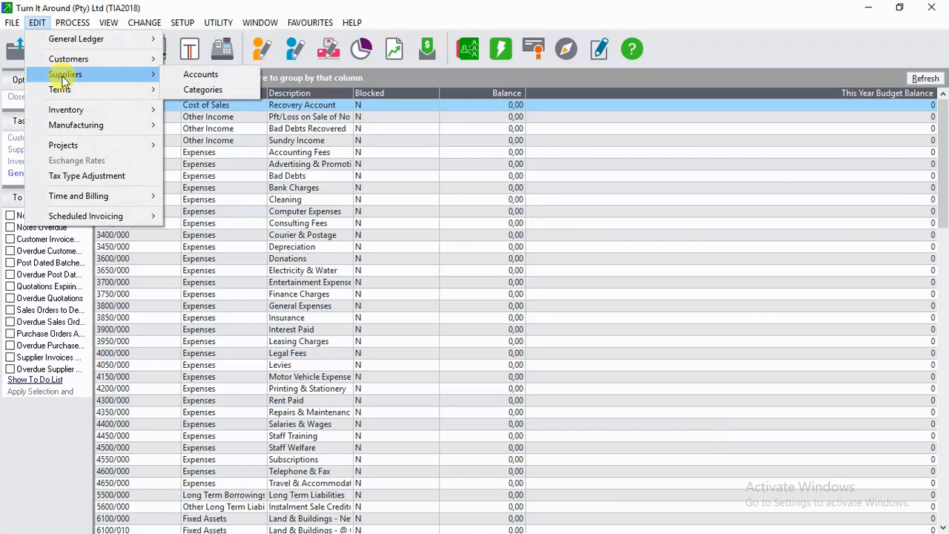
pyautogui.moveTo(200, 75)
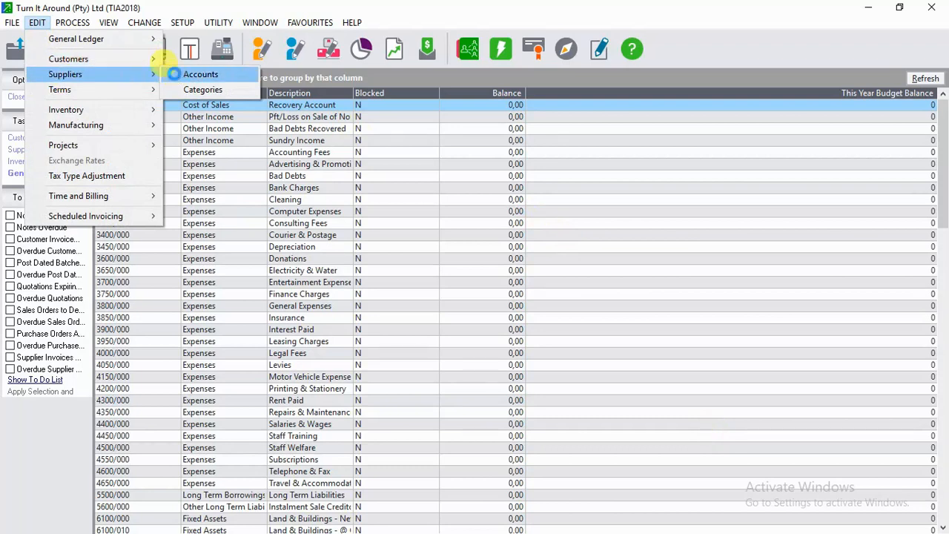
pyautogui.click(200, 74)
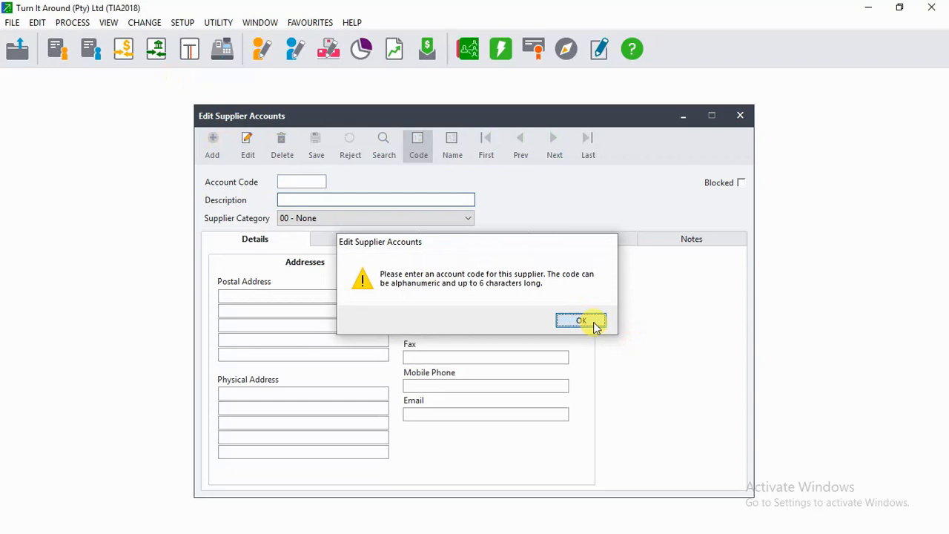
# - Dismiss the account code warning, then enter code MAP001 and description 'Mapz Logistics'
pyautogui.click(581, 320)
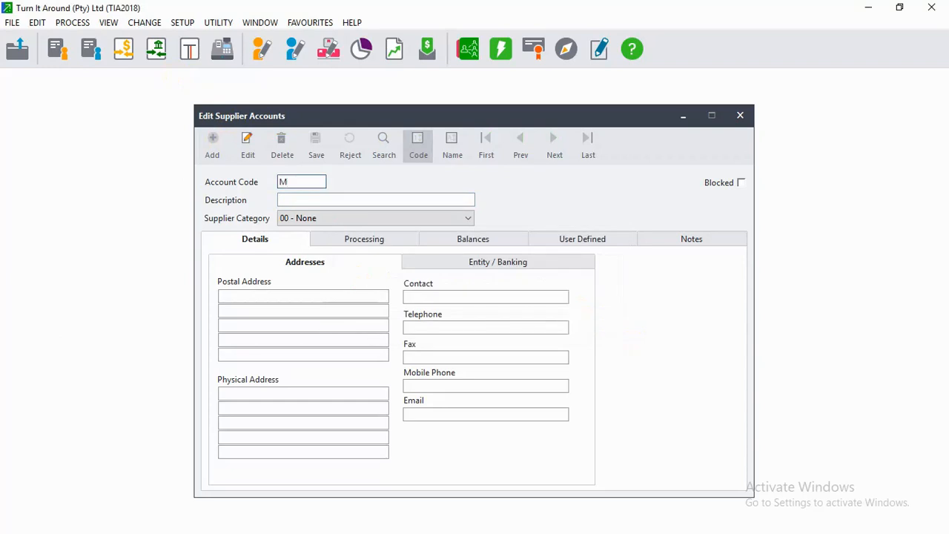
pyautogui.write('AP001')
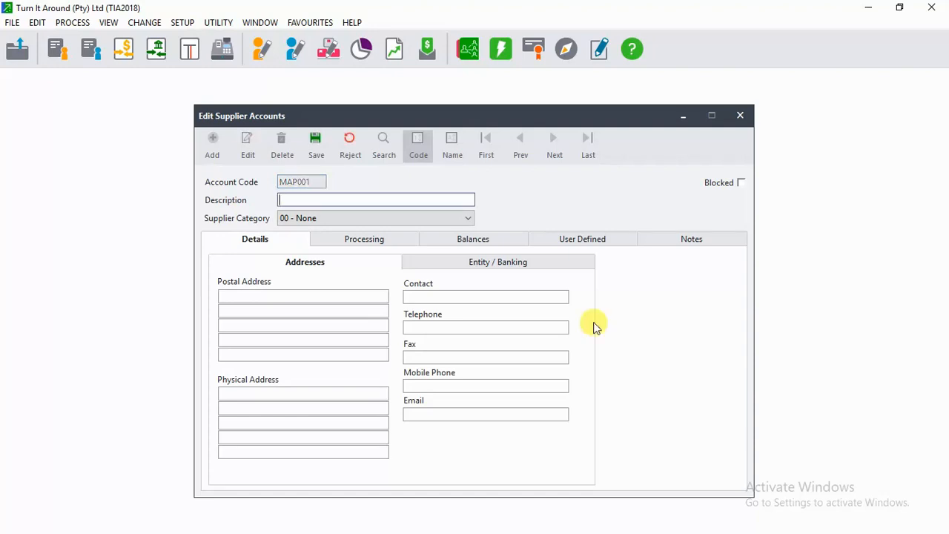
pyautogui.write('Map')
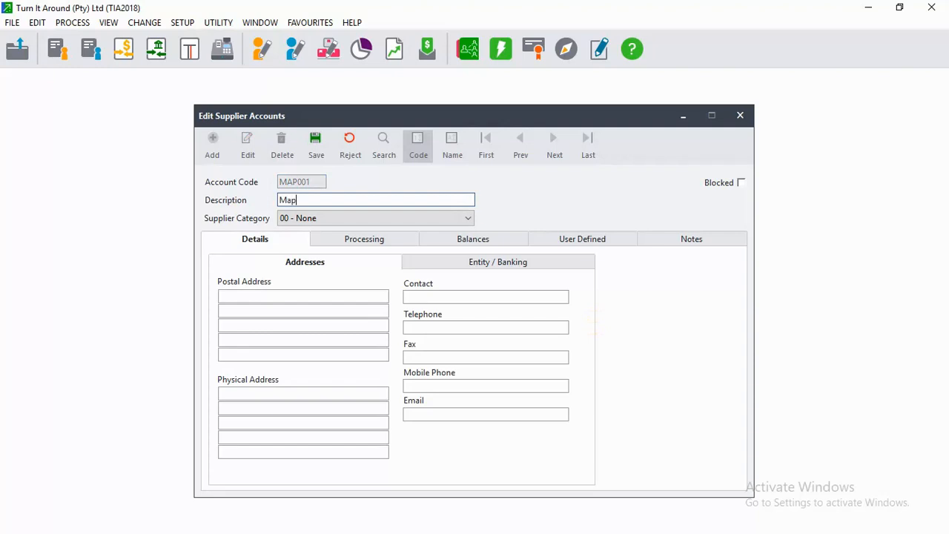
pyautogui.write('z')
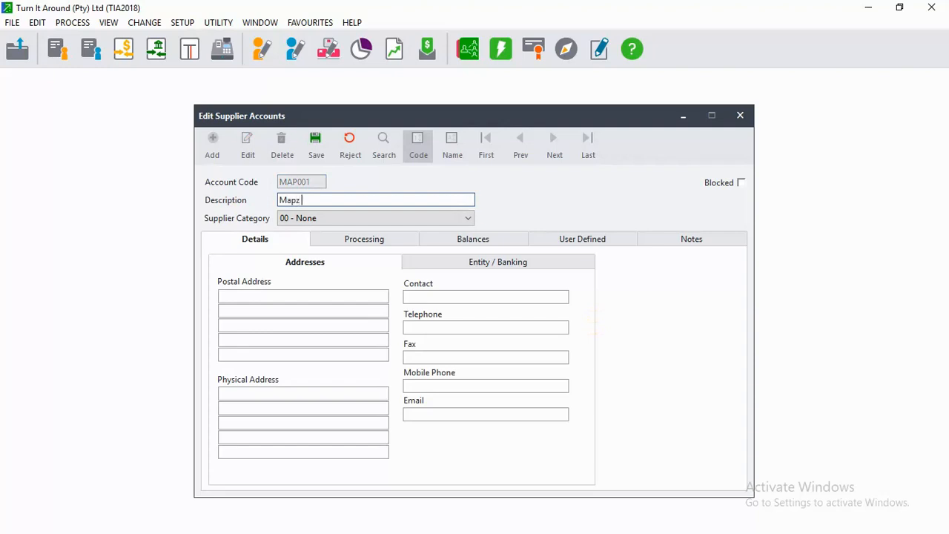
pyautogui.write('L')
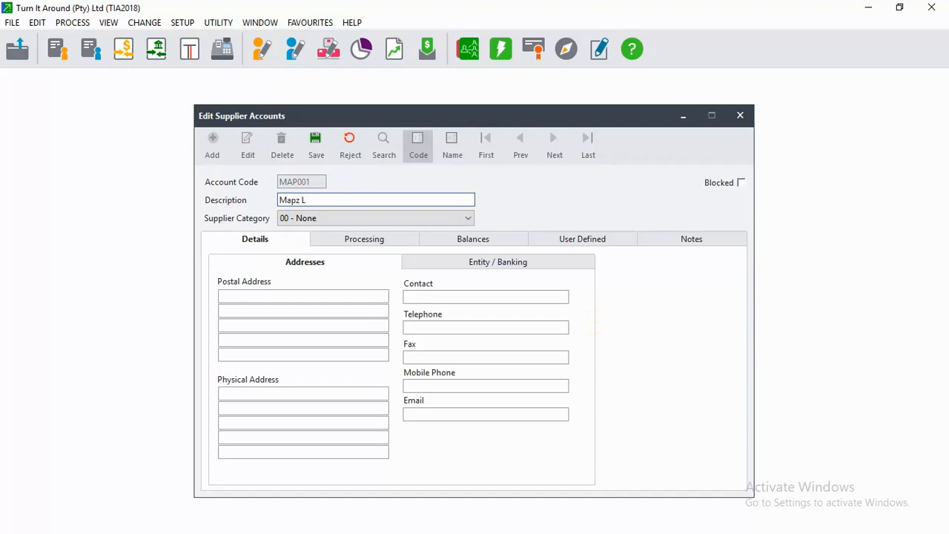
pyautogui.write('og')
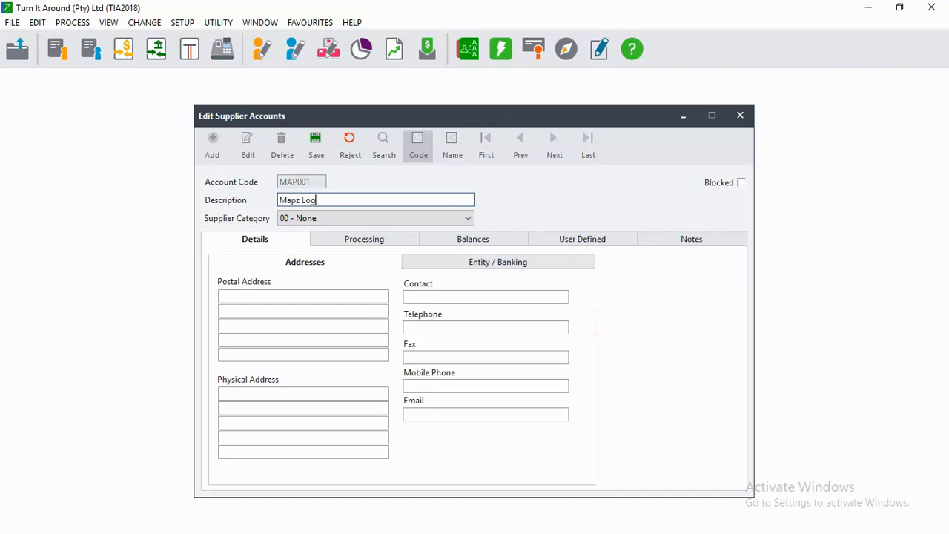
pyautogui.write('istics')
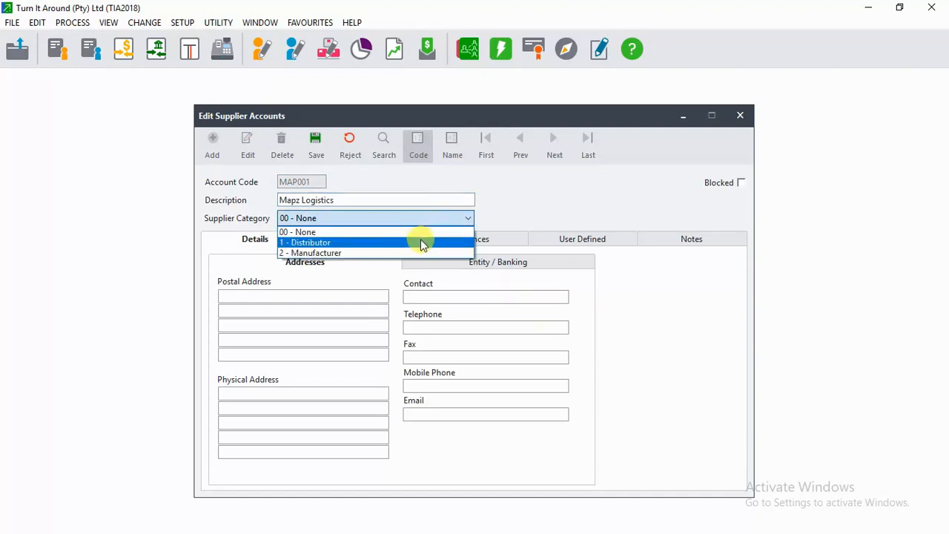
# - Set the supplier category to 1 - Distributor and show the Processing settings
pyautogui.click(304, 242)
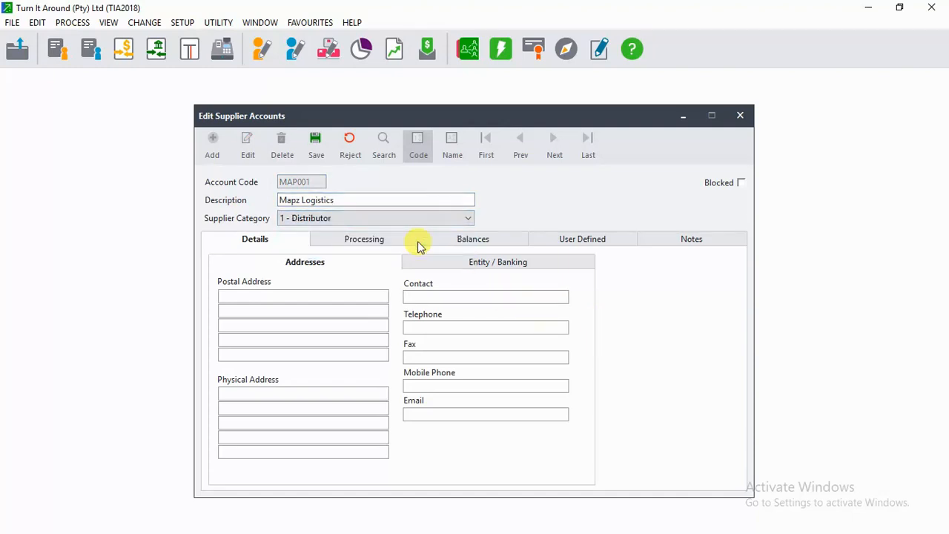
pyautogui.moveTo(381, 289)
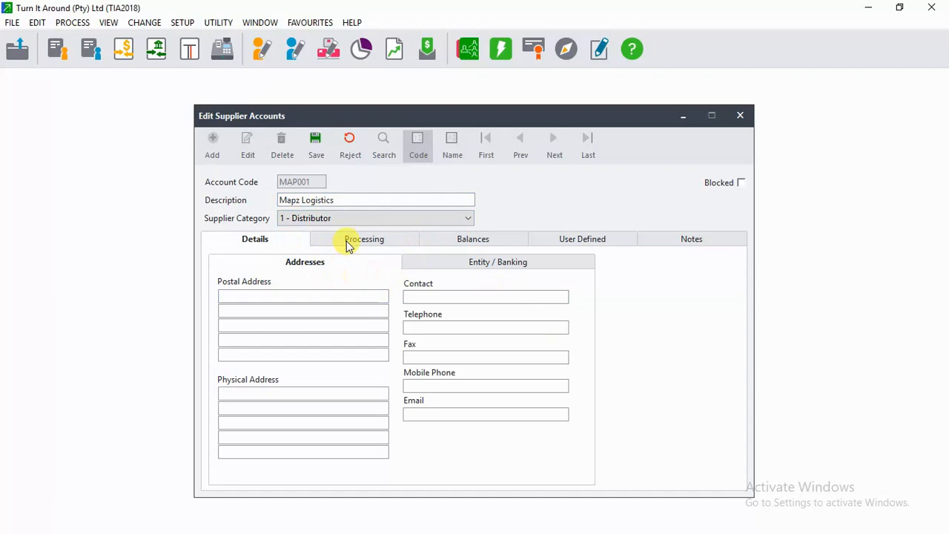
pyautogui.click(363, 238)
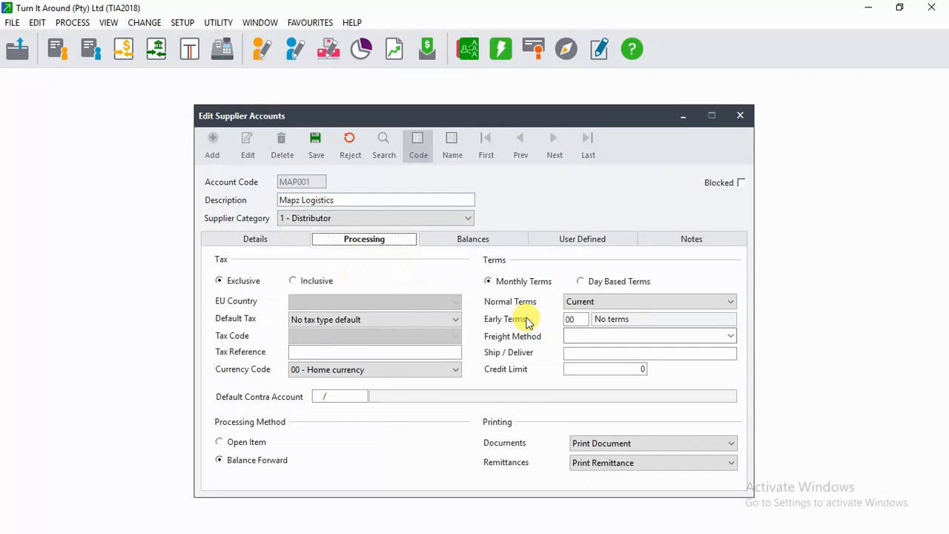
pyautogui.moveTo(619, 353)
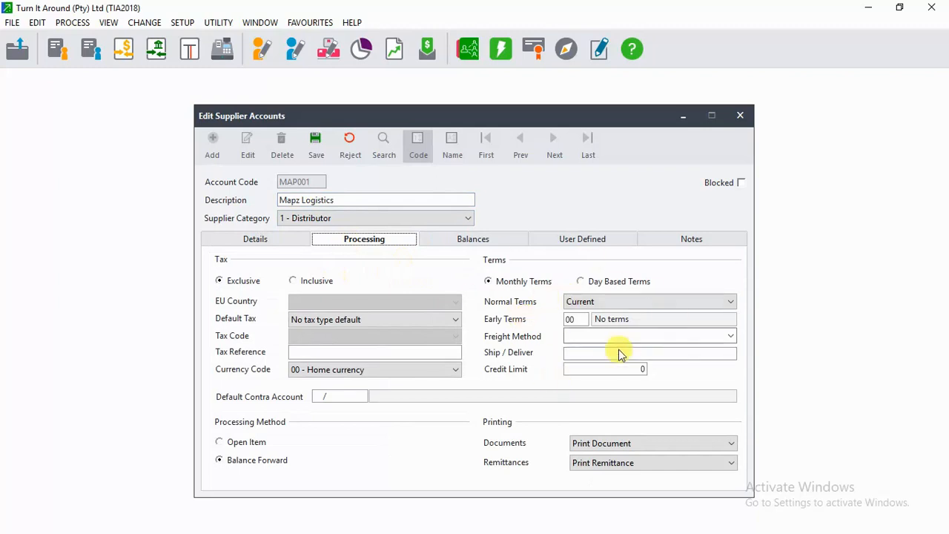
pyautogui.moveTo(524, 303)
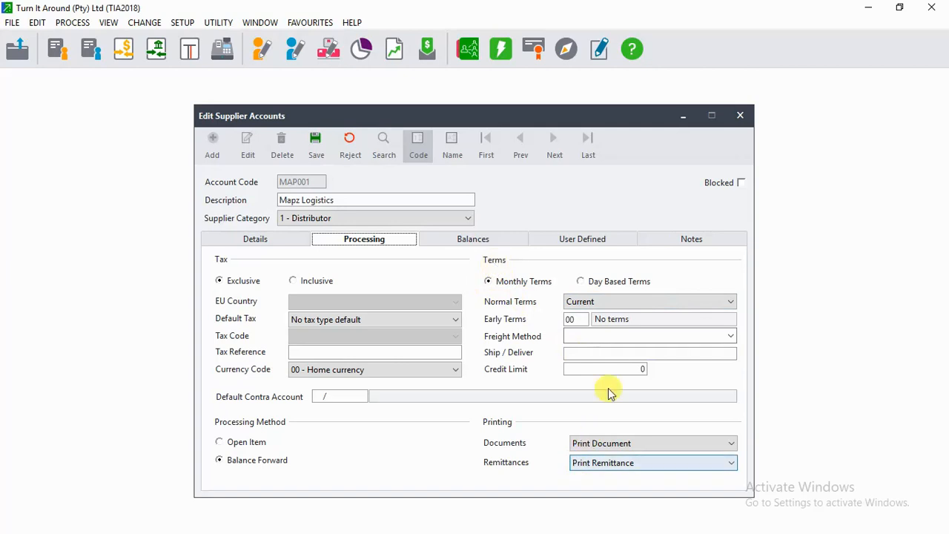
pyautogui.moveTo(541, 375)
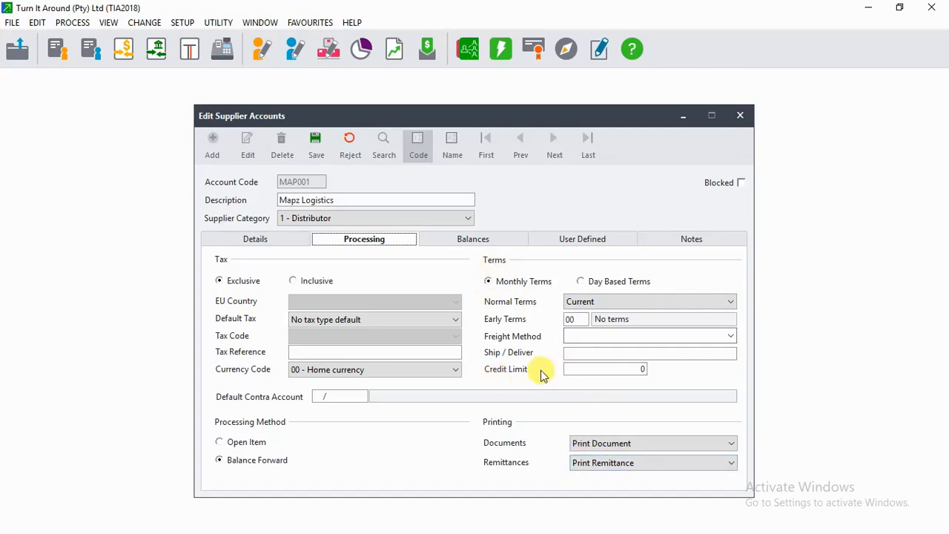
# - Enter 200000 as the supplier's credit limit on the Processing tab
pyautogui.click(604, 369)
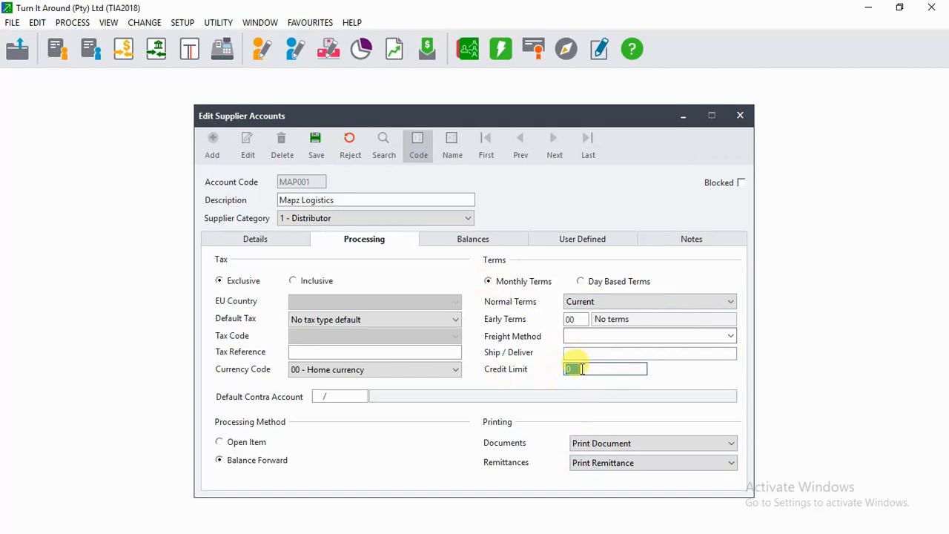
pyautogui.write('200000')
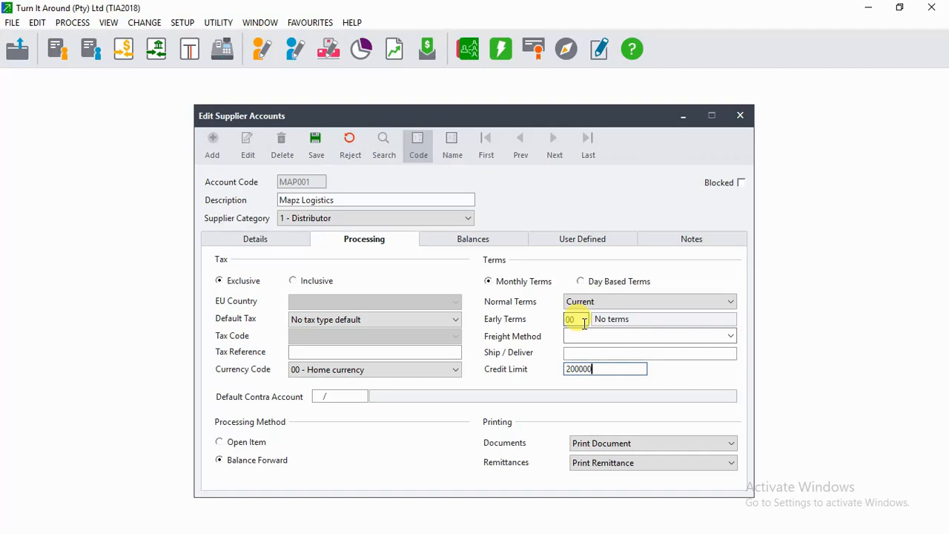
# - Set early payment terms to code 01: 5% within 20 days from invoice date
pyautogui.click(584, 319)
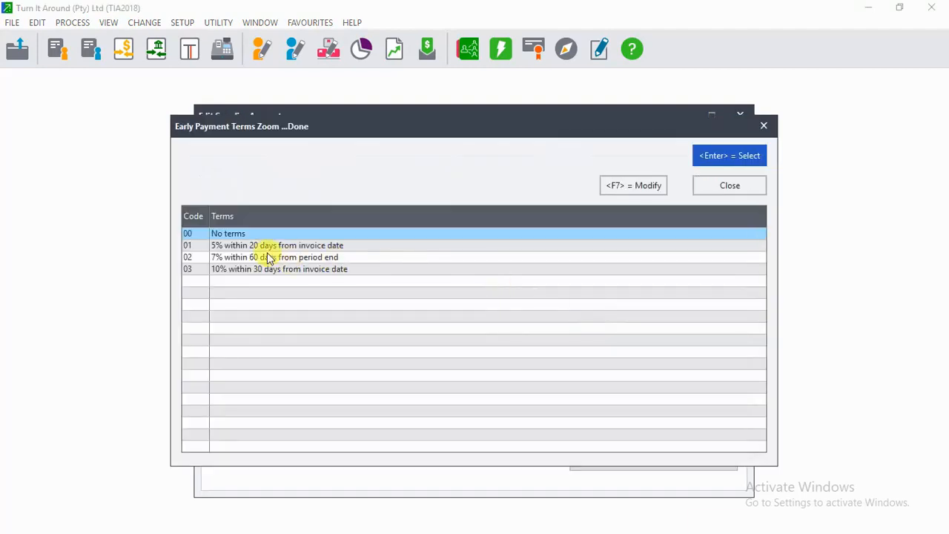
pyautogui.click(276, 245)
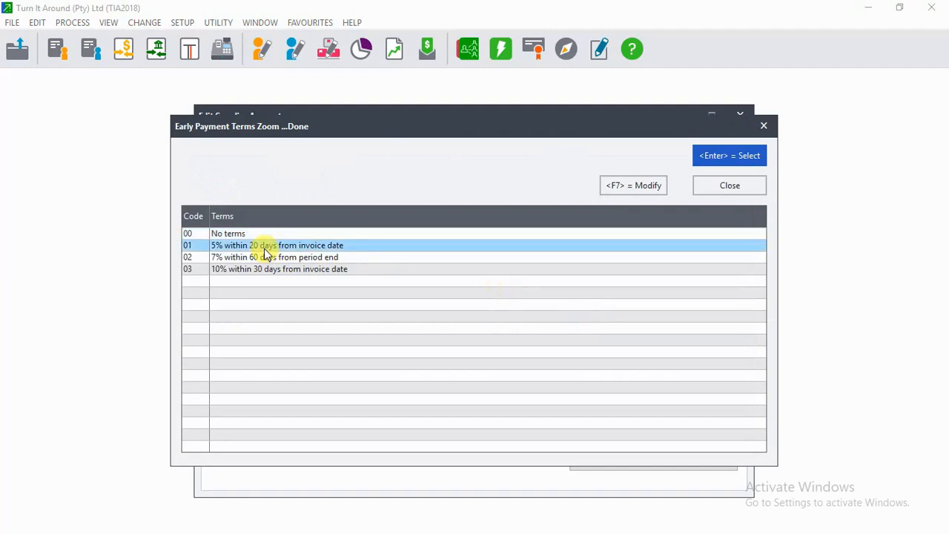